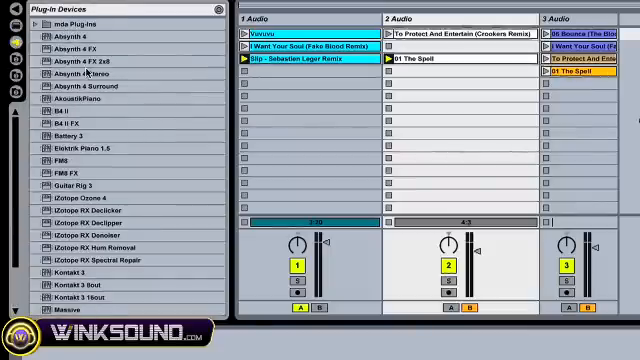
- Switch the browser to Library > Clips, listing categories like Bass, Keys and Pads
{"action": "left_click", "coordinate": [16, 32]}
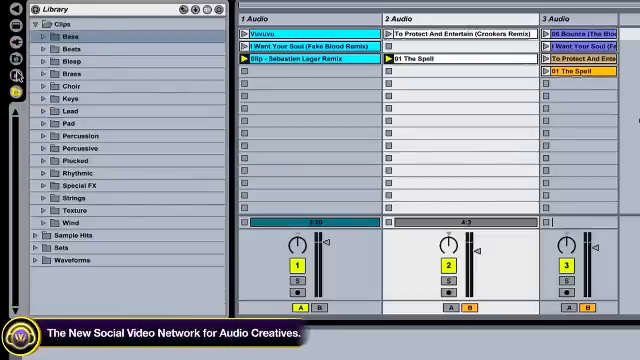
- Expand the Bleep clips folder, then move the browser up to the Ableton folder
{"action": "left_click", "coordinate": [47, 61]}
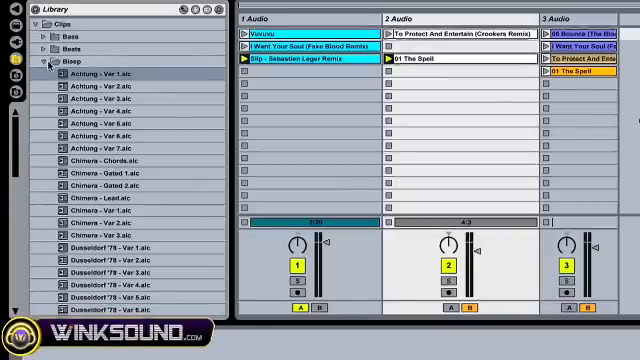
{"action": "left_click", "coordinate": [100, 75]}
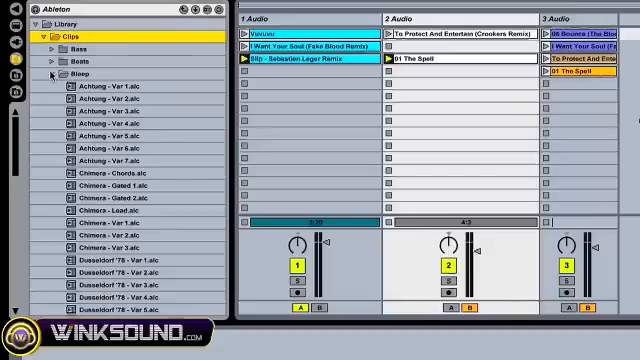
- Expand the Keys folder of library clips and scroll down the browser tree
{"action": "left_click", "coordinate": [50, 75]}
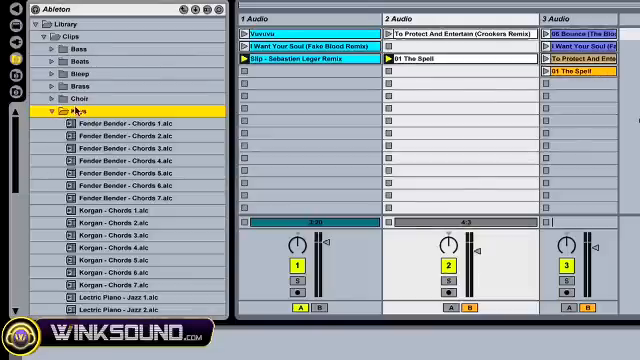
{"action": "scroll", "scroll_direction": "down", "scroll_amount": 3}
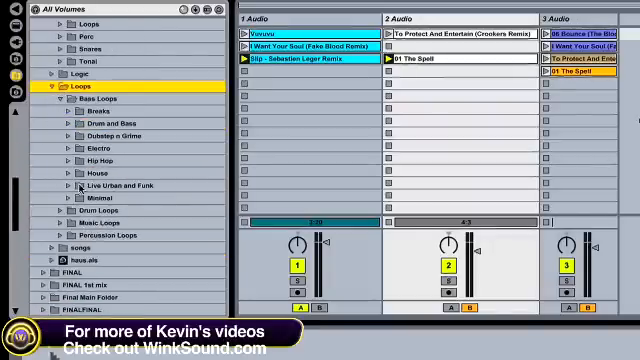
- Expand the Electro folder under Loops > Bass Loops and scroll down its list
{"action": "left_click", "coordinate": [75, 148]}
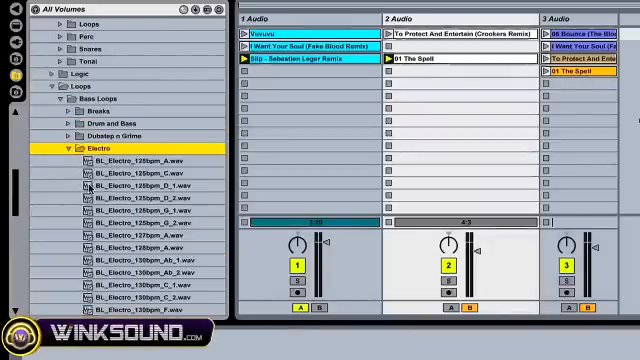
{"action": "scroll", "scroll_direction": "down", "scroll_amount": 3}
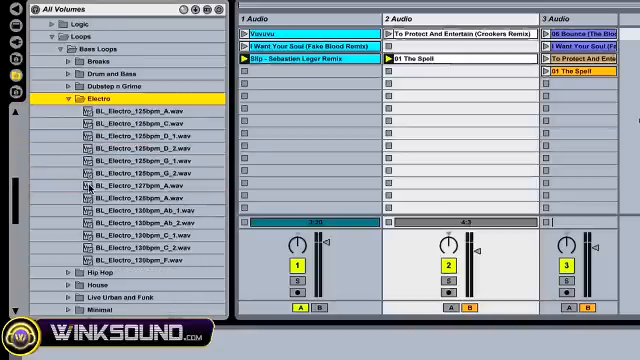
{"action": "scroll", "scroll_direction": "down", "scroll_amount": 3}
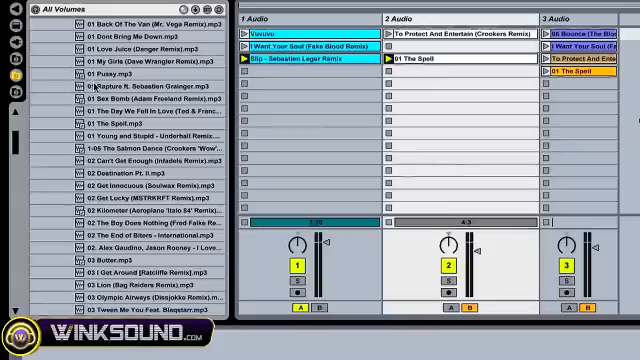
- Select the song '02 Destination Pt. II.mp3' from the MP3 list
{"action": "left_click", "coordinate": [130, 177]}
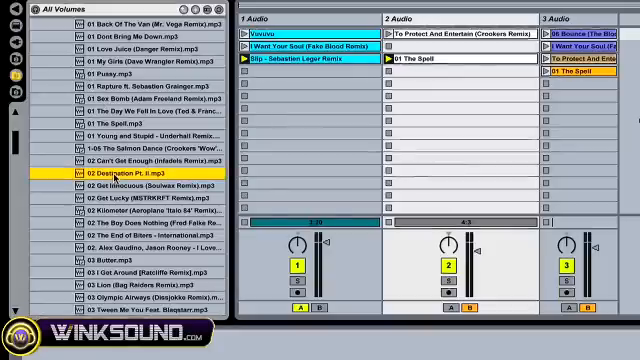